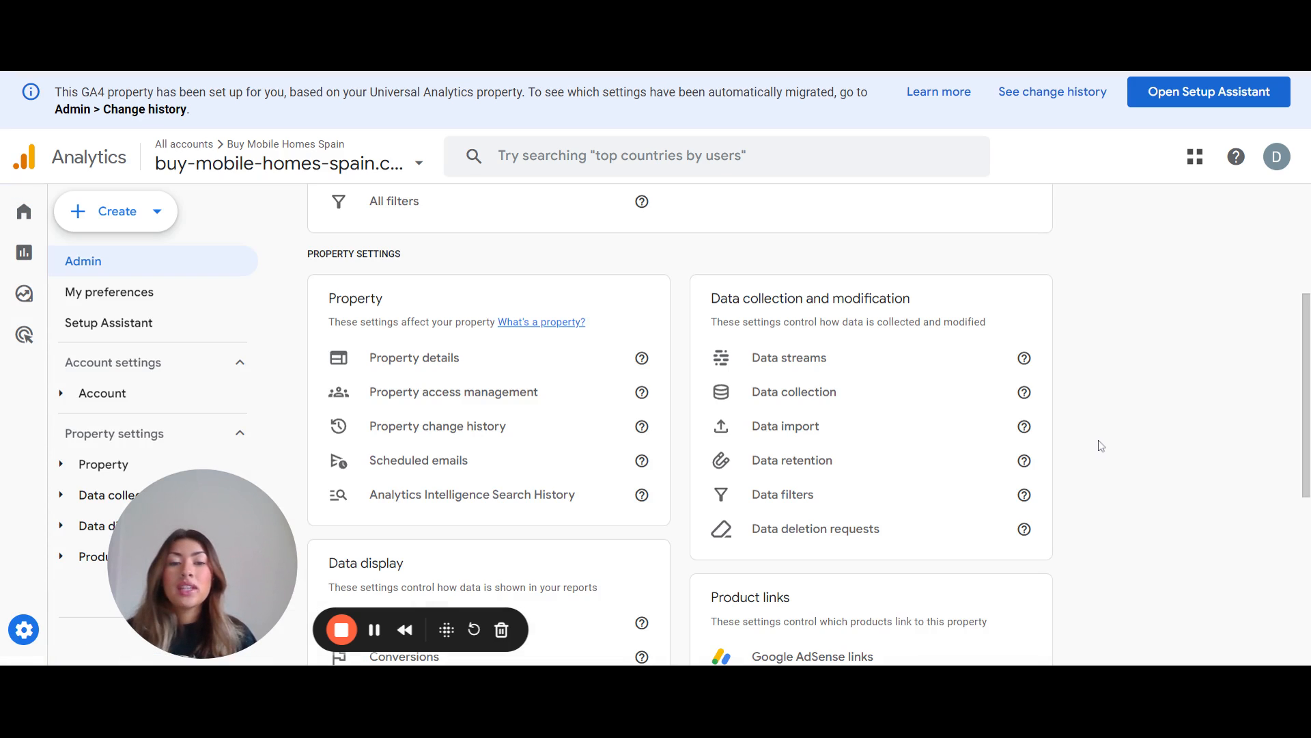
pyautogui.moveTo(856, 403)
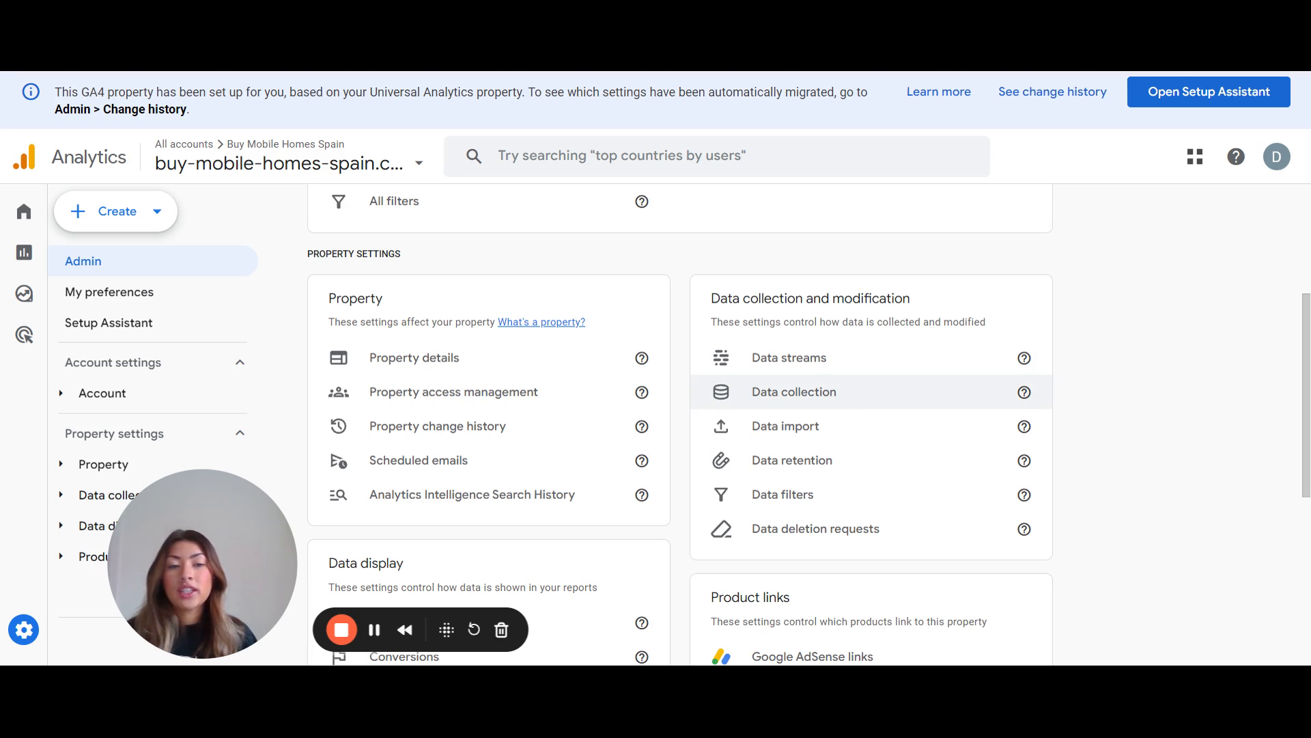
# Step: Go to the property's Data collection settings under Data collection and modification
pyautogui.click(794, 390)
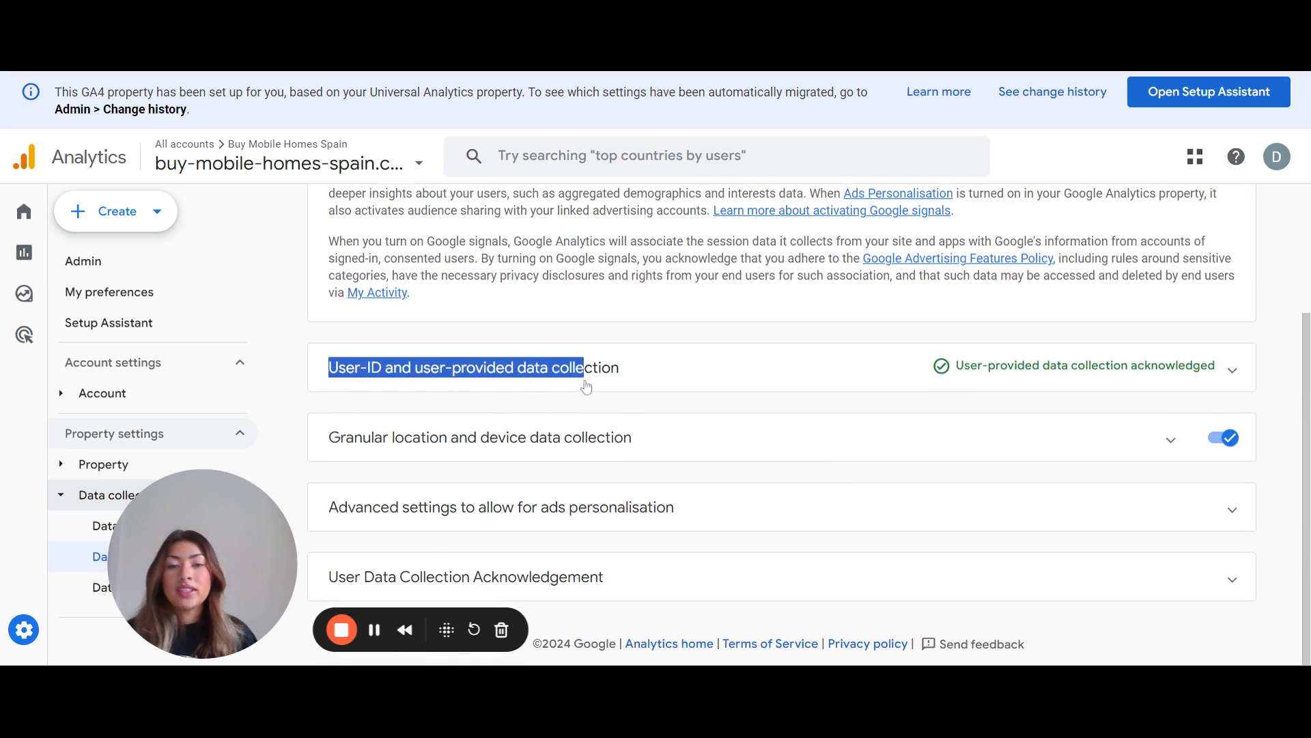
# Step: Expand User-ID and user-provided data collection and review the User-provided data collection panel
pyautogui.click(1232, 366)
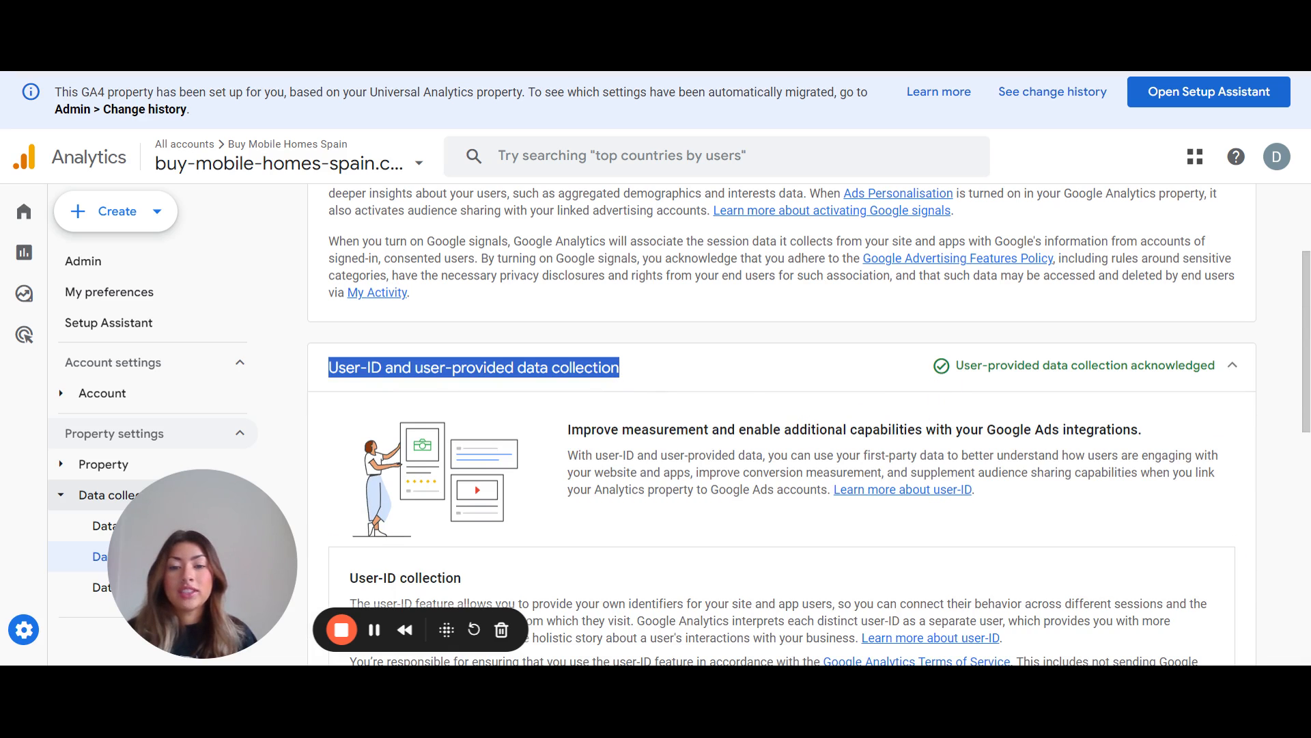
pyautogui.scroll(-3)
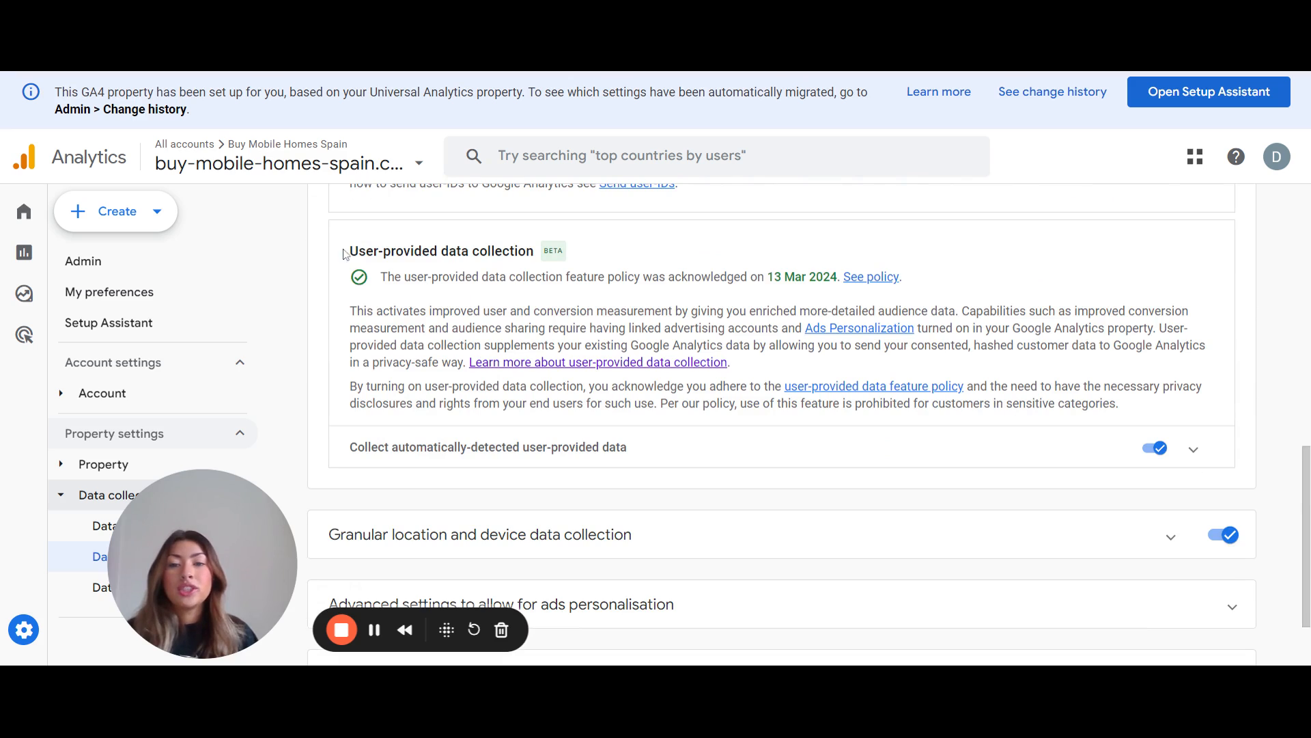
pyautogui.doubleClick(440, 251)
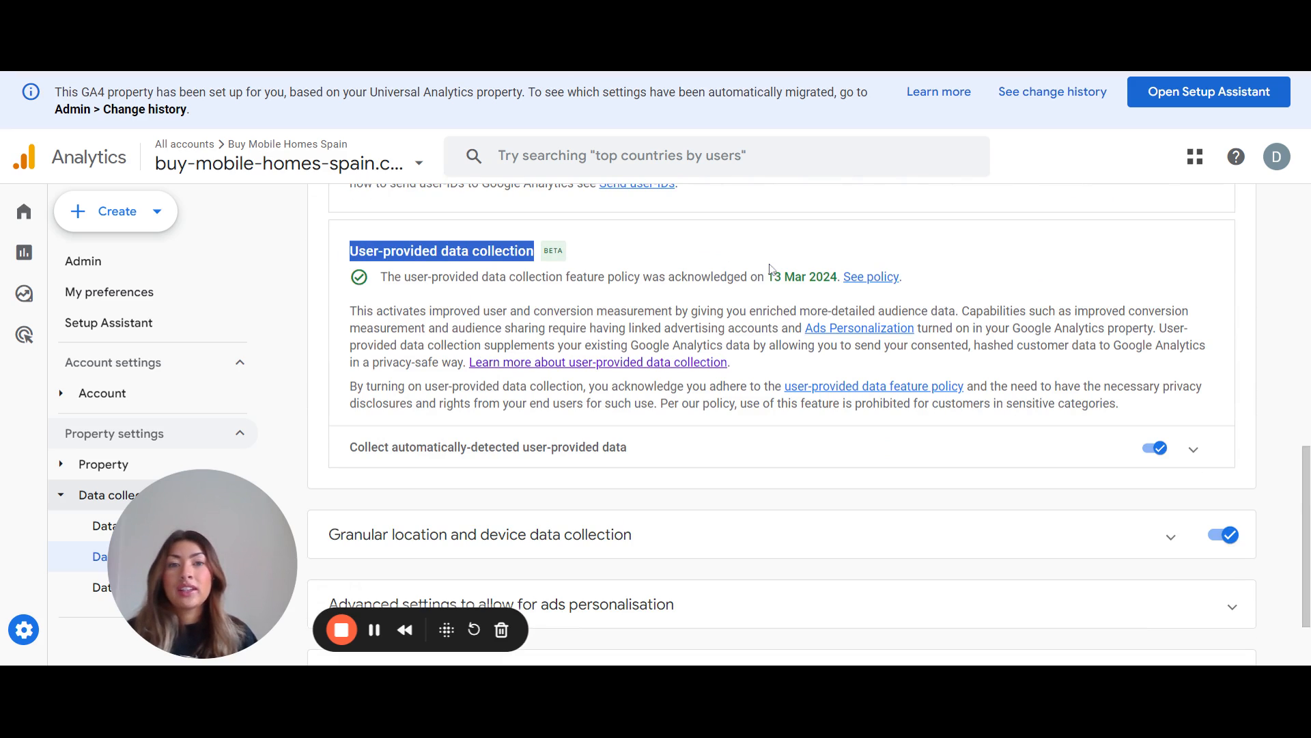
pyautogui.moveTo(339, 456)
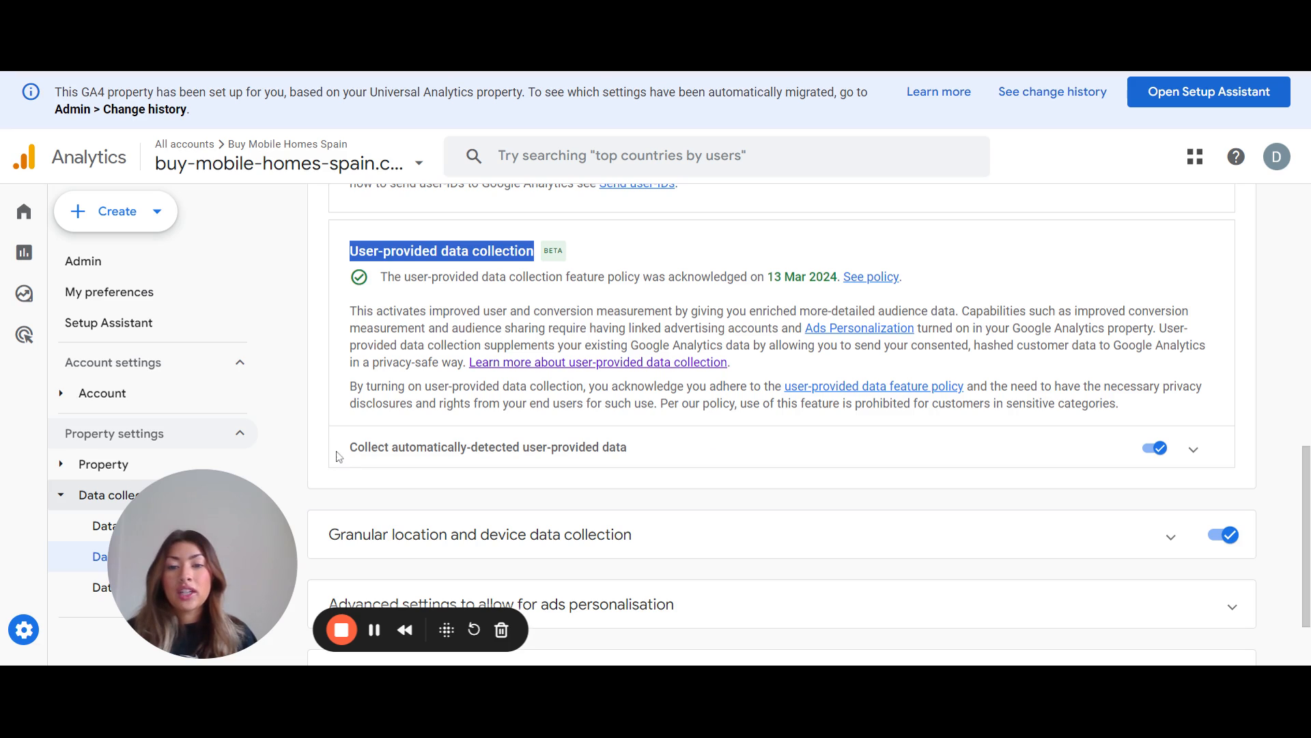
pyautogui.doubleClick(486, 447)
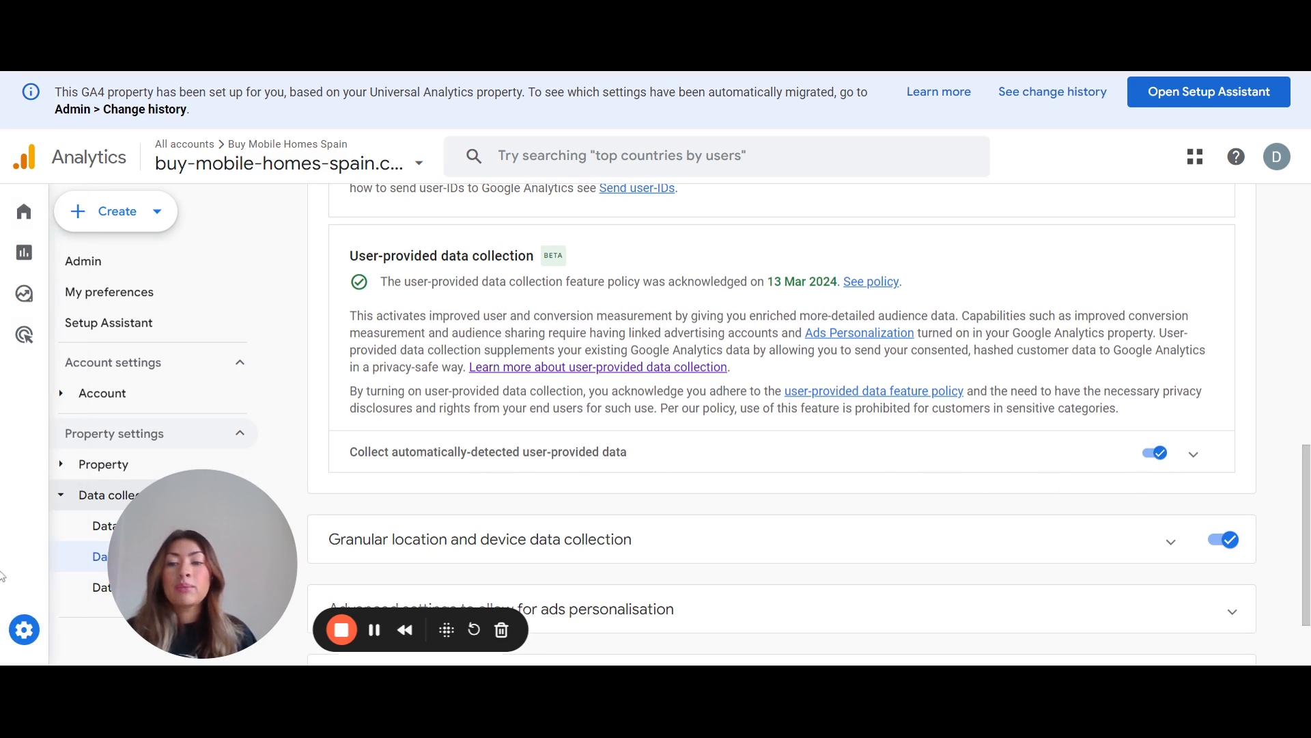
# Step: Return to Admin and show the property's Data streams filtered to Web only
pyautogui.click(82, 261)
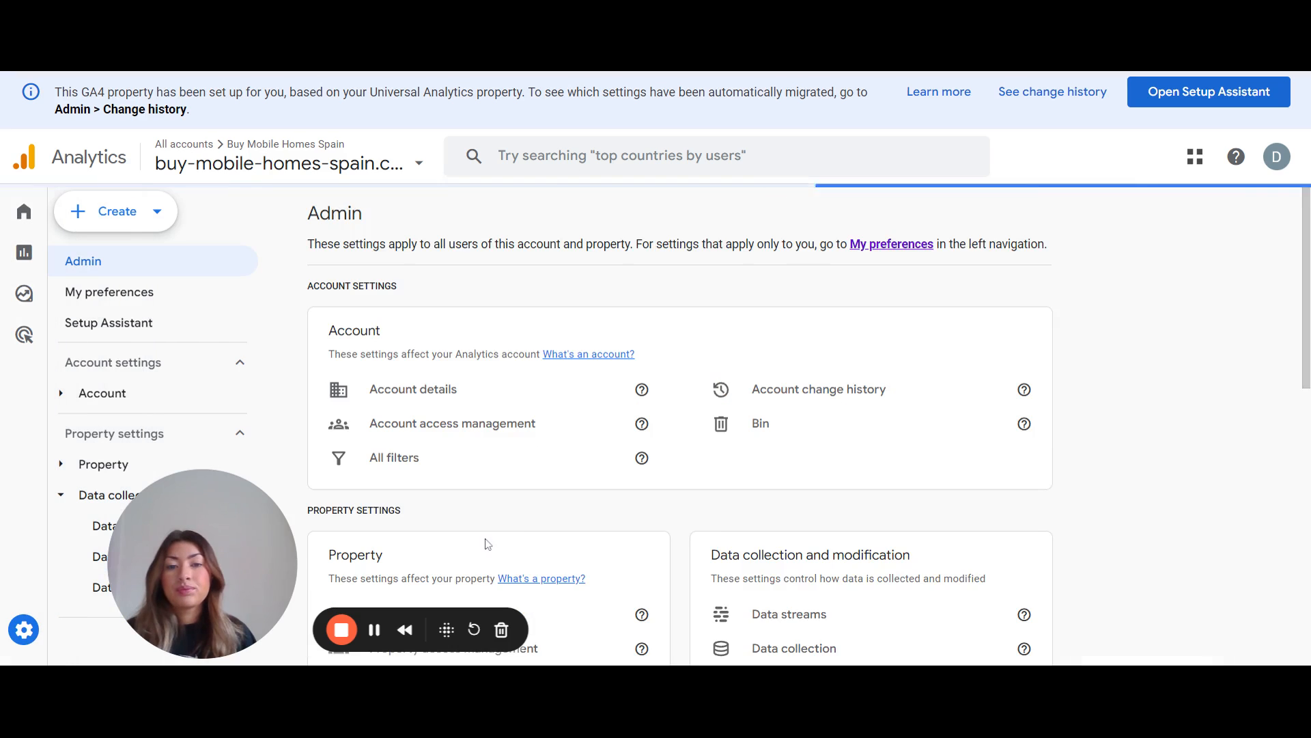
pyautogui.scroll(-3)
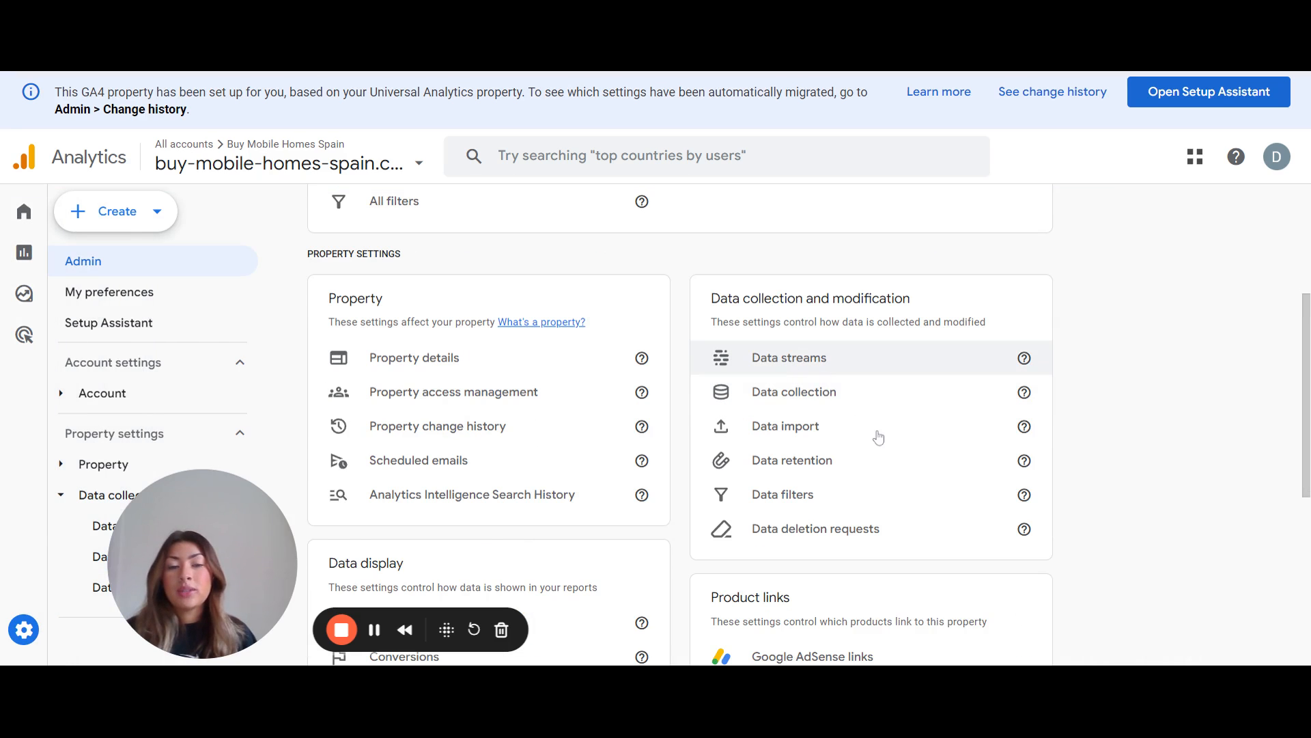
pyautogui.click(788, 358)
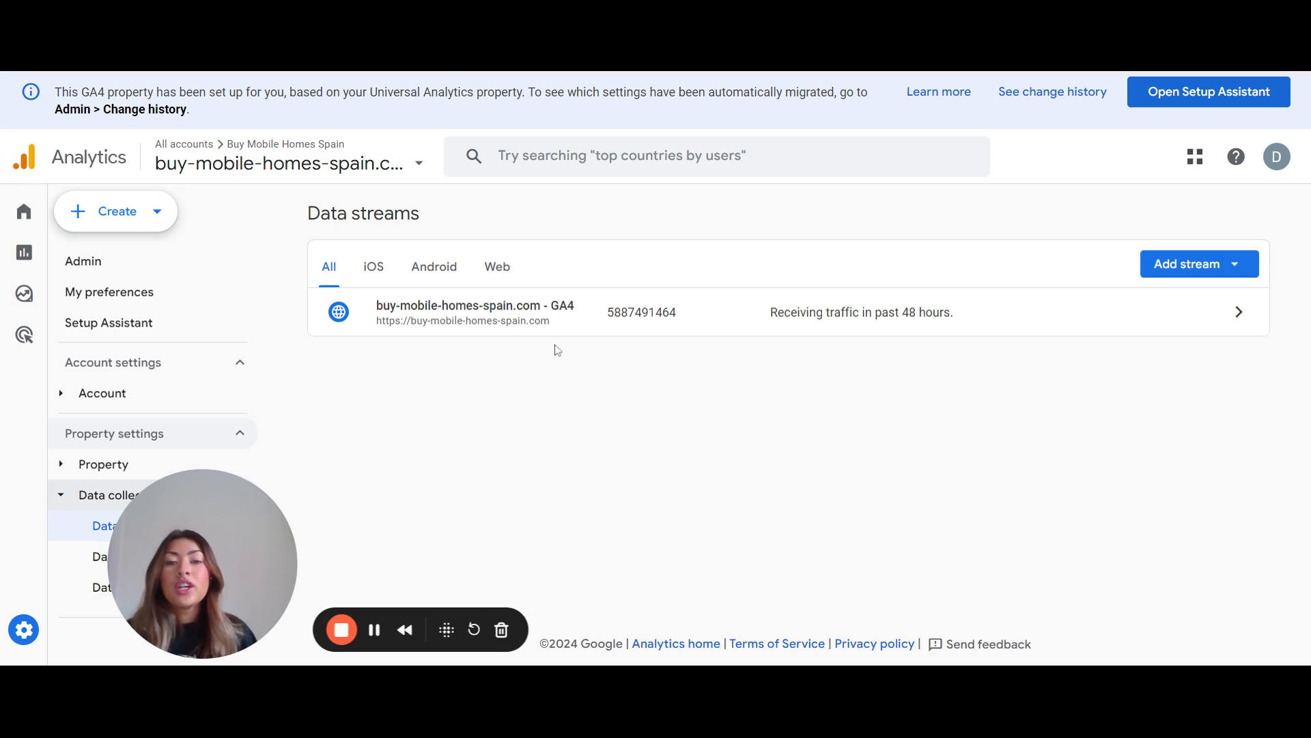
pyautogui.click(497, 266)
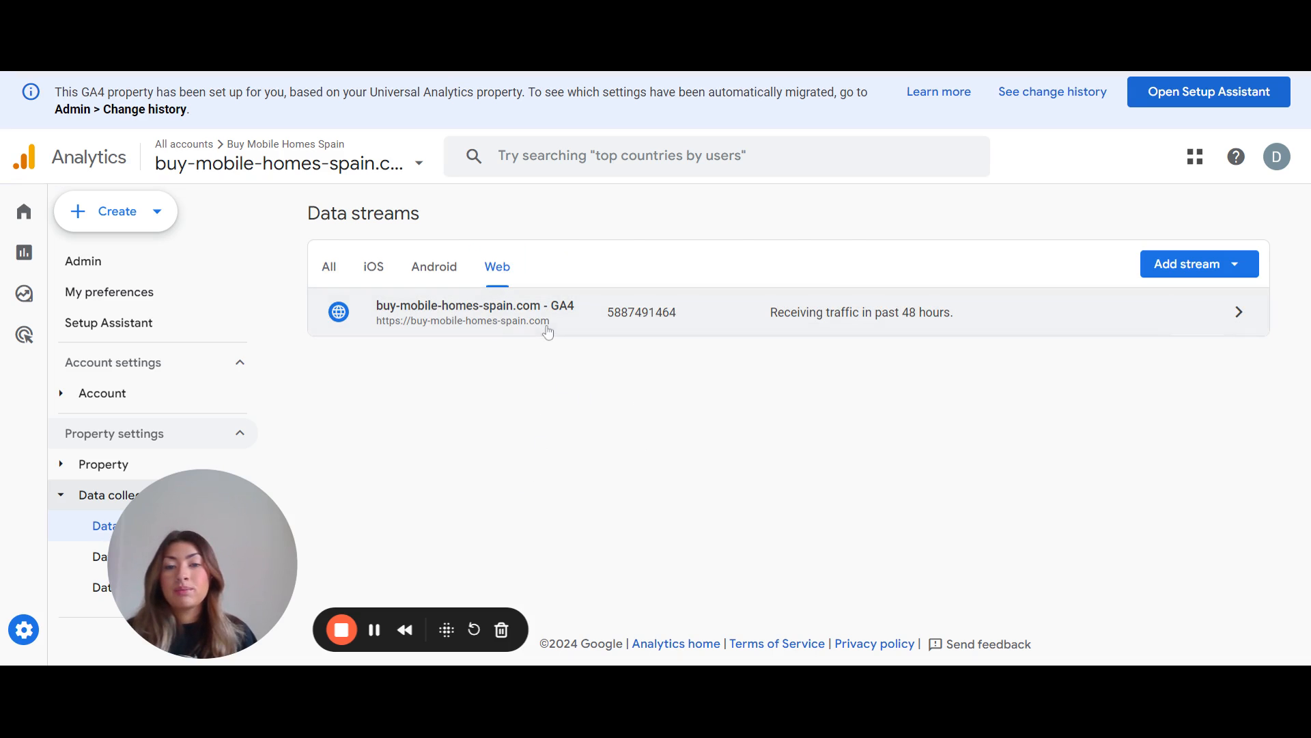
# Step: View the buy-mobile-homes-spain.com - GA4 stream details down to its Google tag section
pyautogui.click(502, 312)
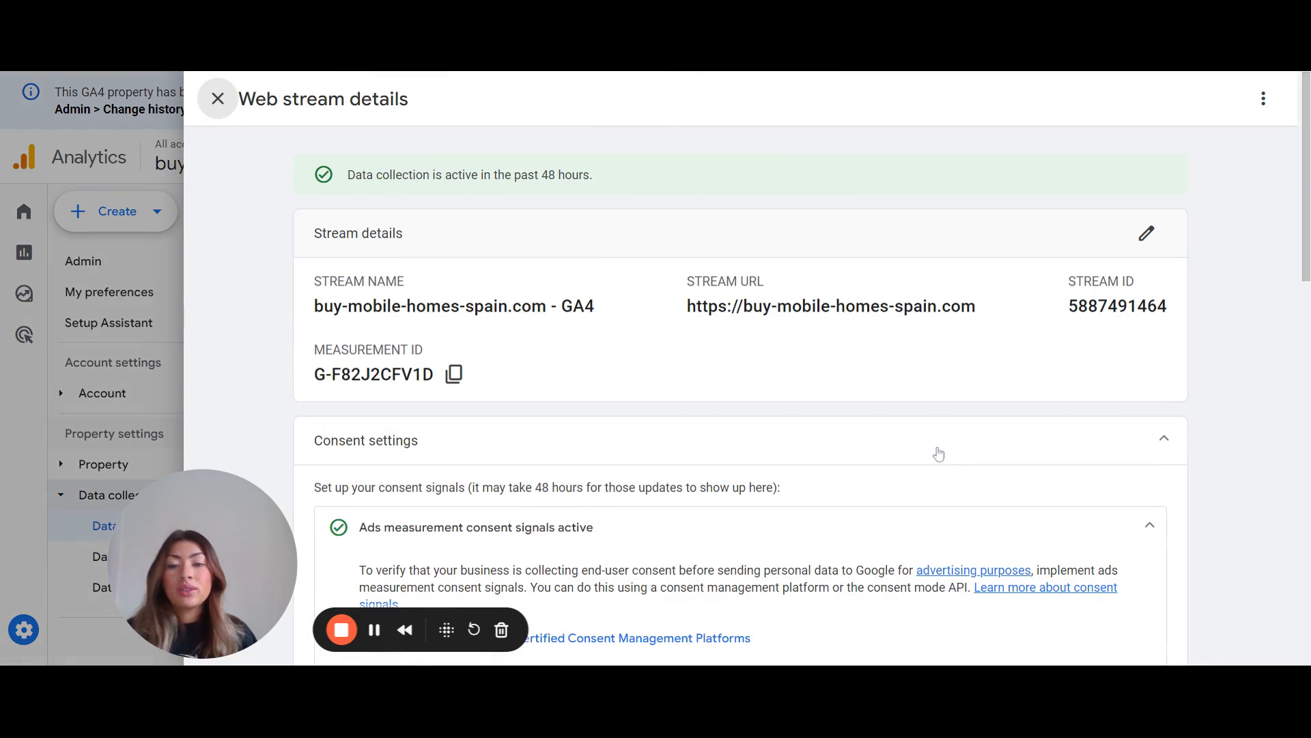
pyautogui.scroll(-3)
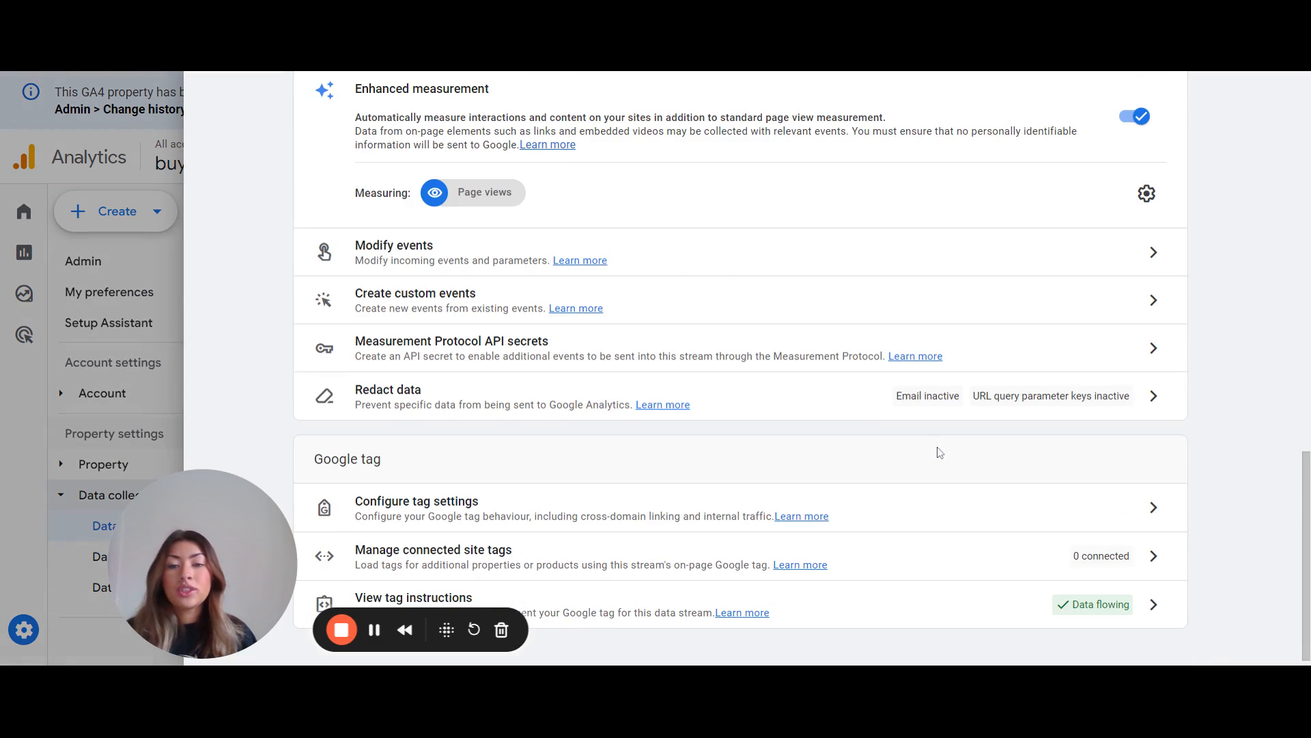
pyautogui.doubleClick(347, 459)
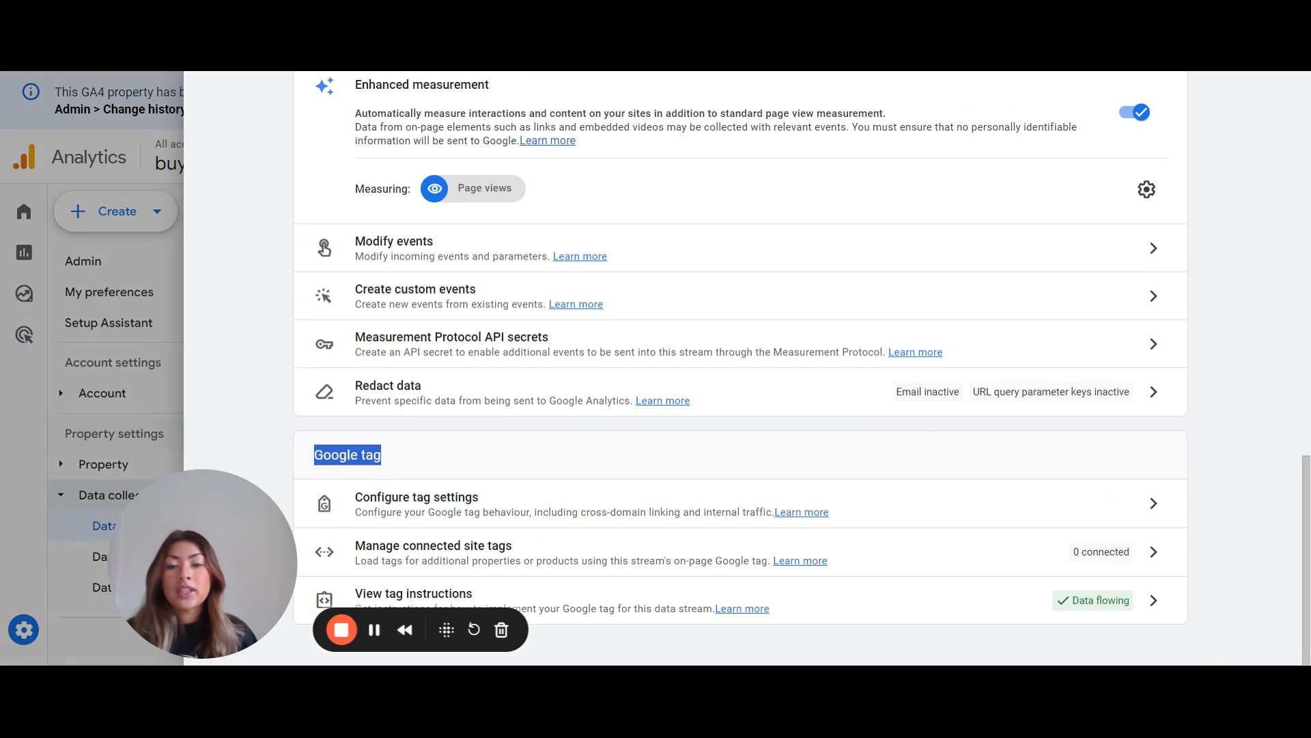
pyautogui.moveTo(572, 504)
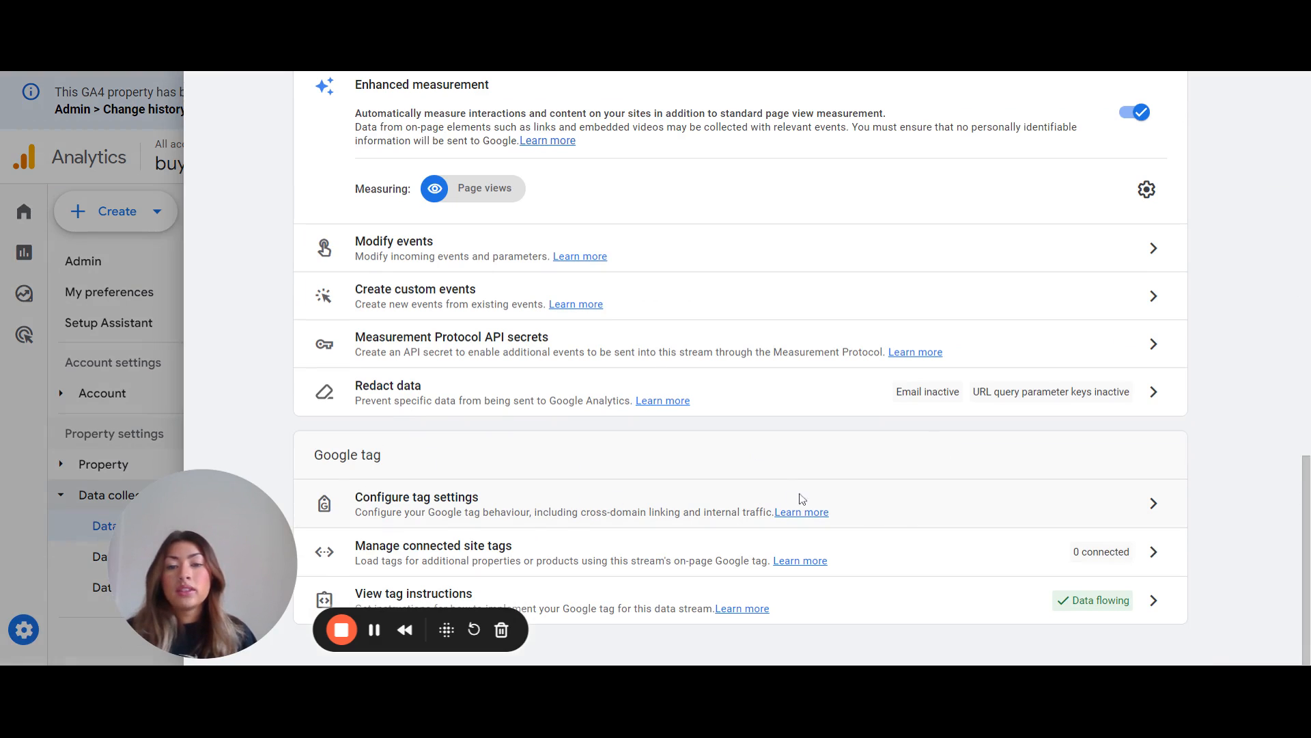
pyautogui.moveTo(915, 519)
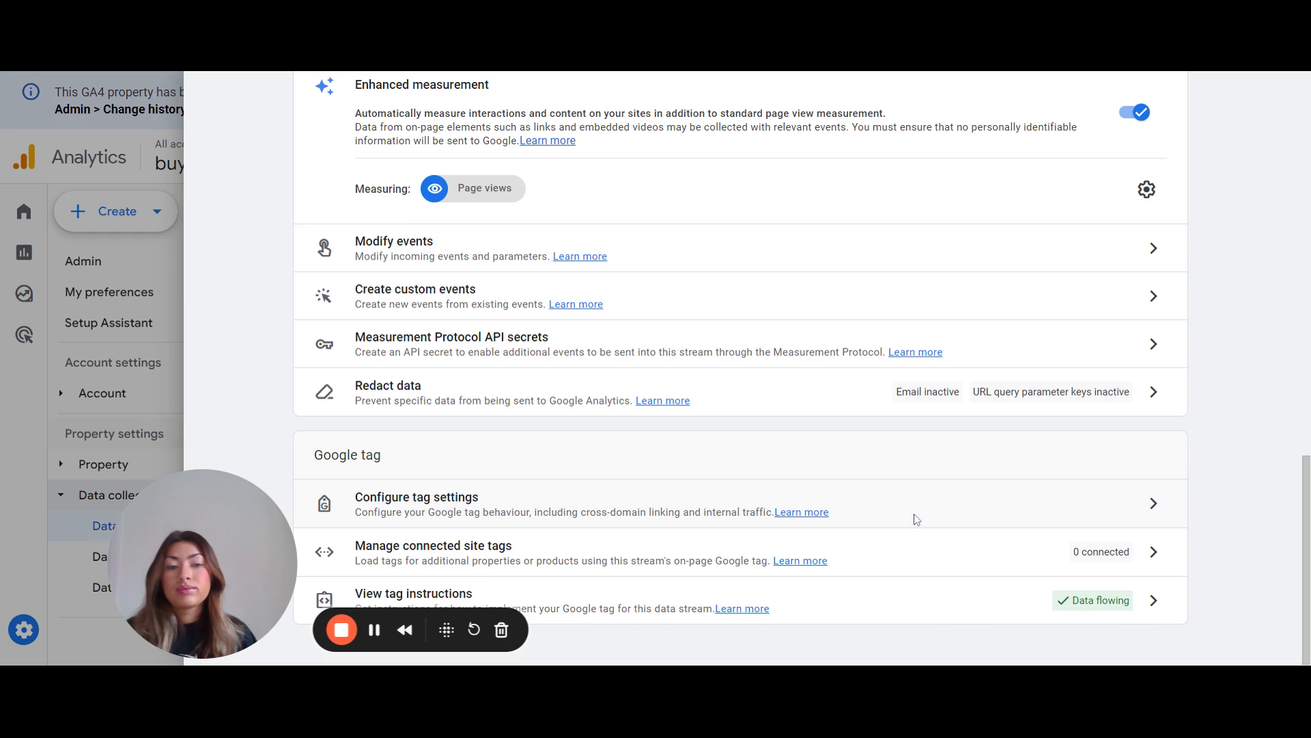
# Step: Go into Configure tag settings and expand the full Settings list with Show more
pyautogui.click(417, 498)
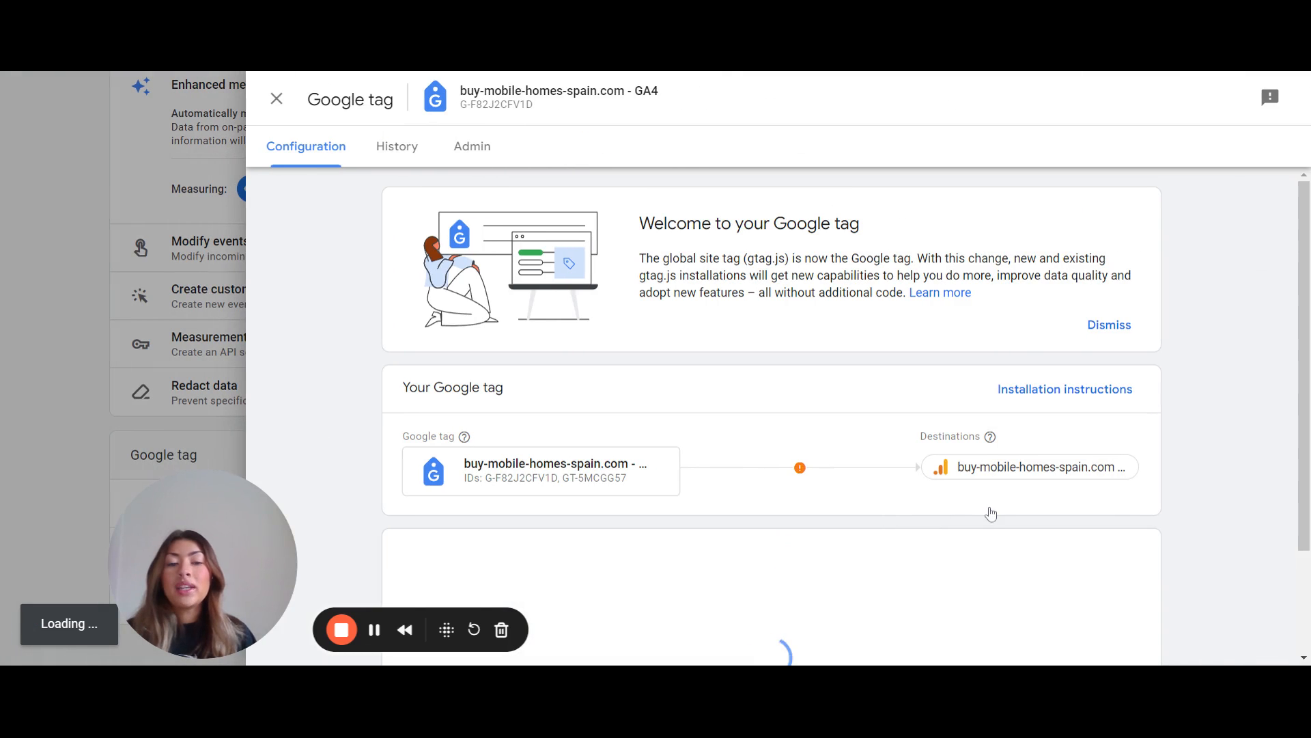
pyautogui.scroll(-3)
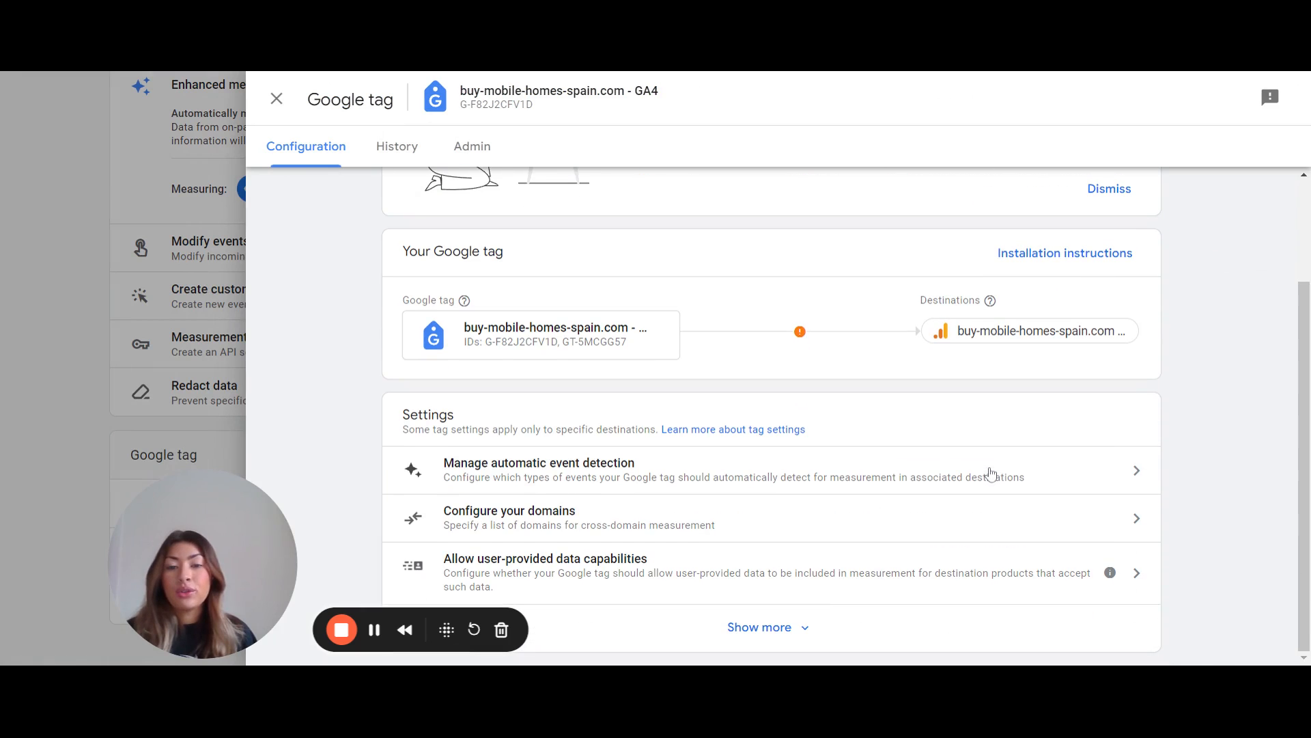
pyautogui.scroll(-3)
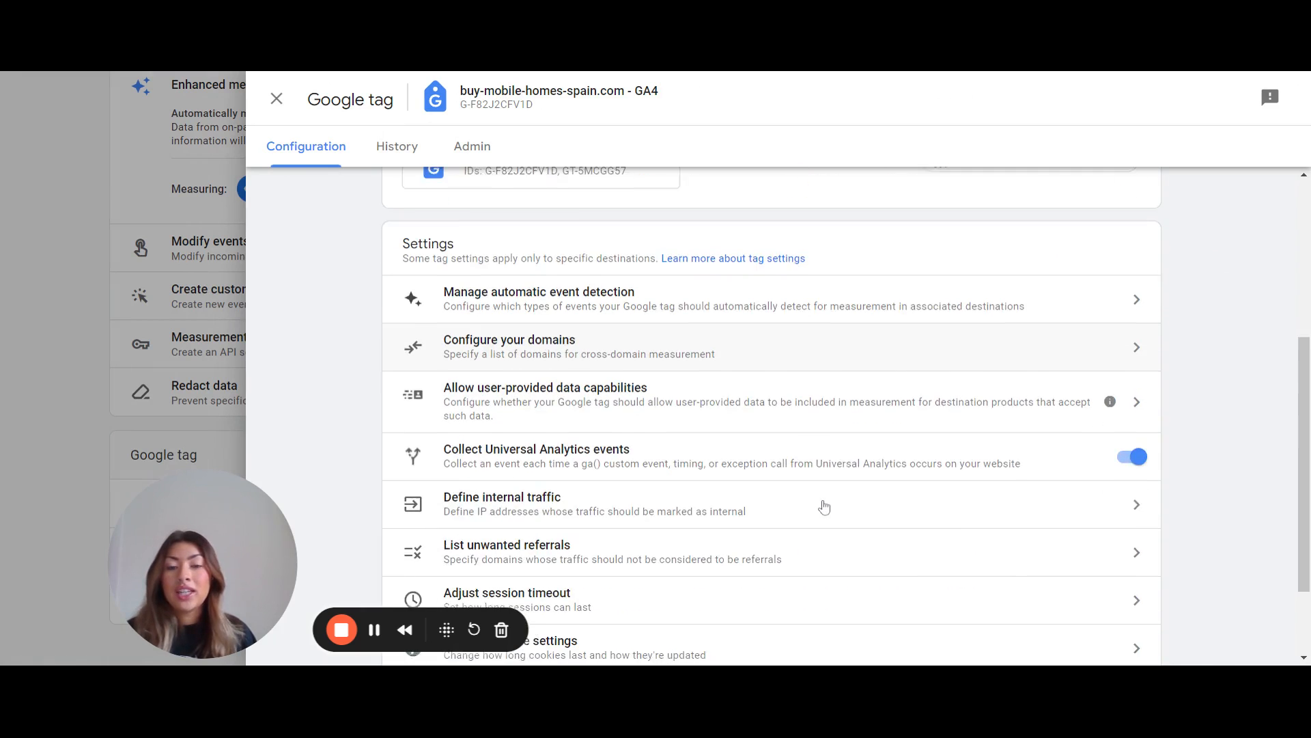
pyautogui.scroll(-3)
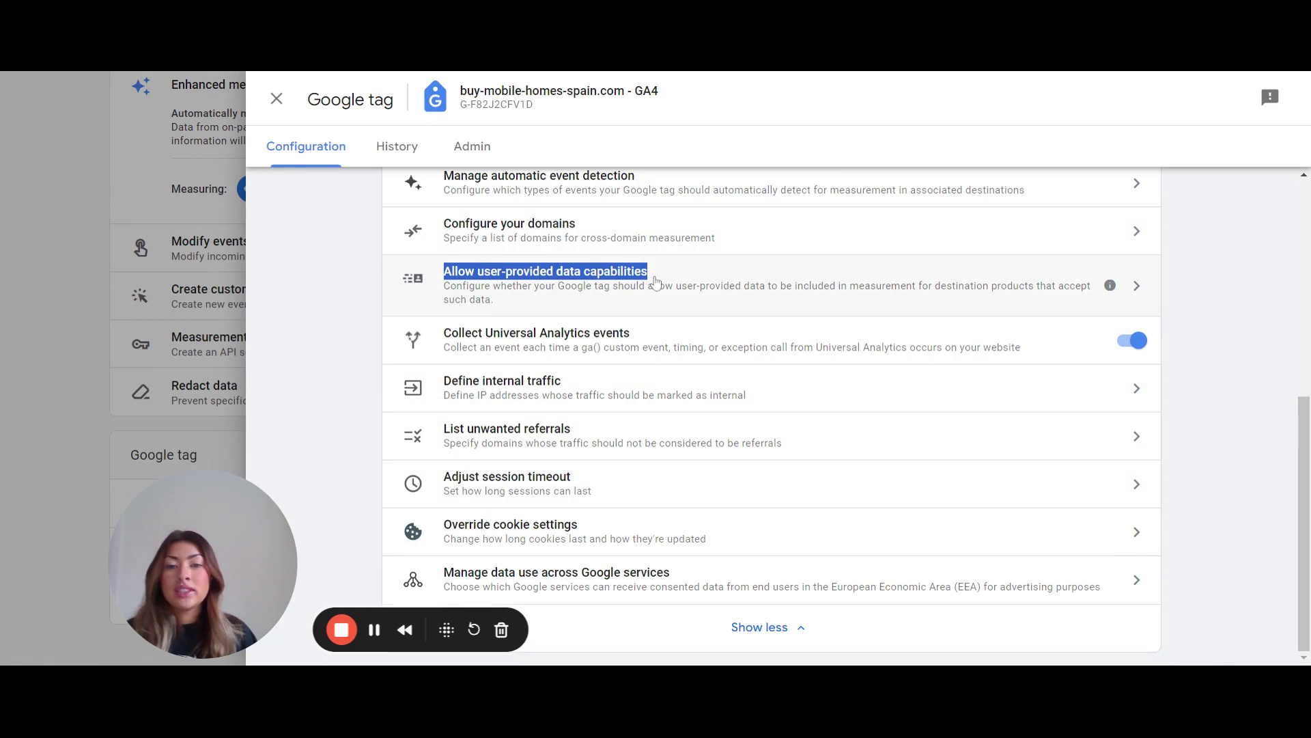
# Step: Turn on Allow user-provided data capabilities with Automatically detect user-provided data, and save
pyautogui.click(543, 271)
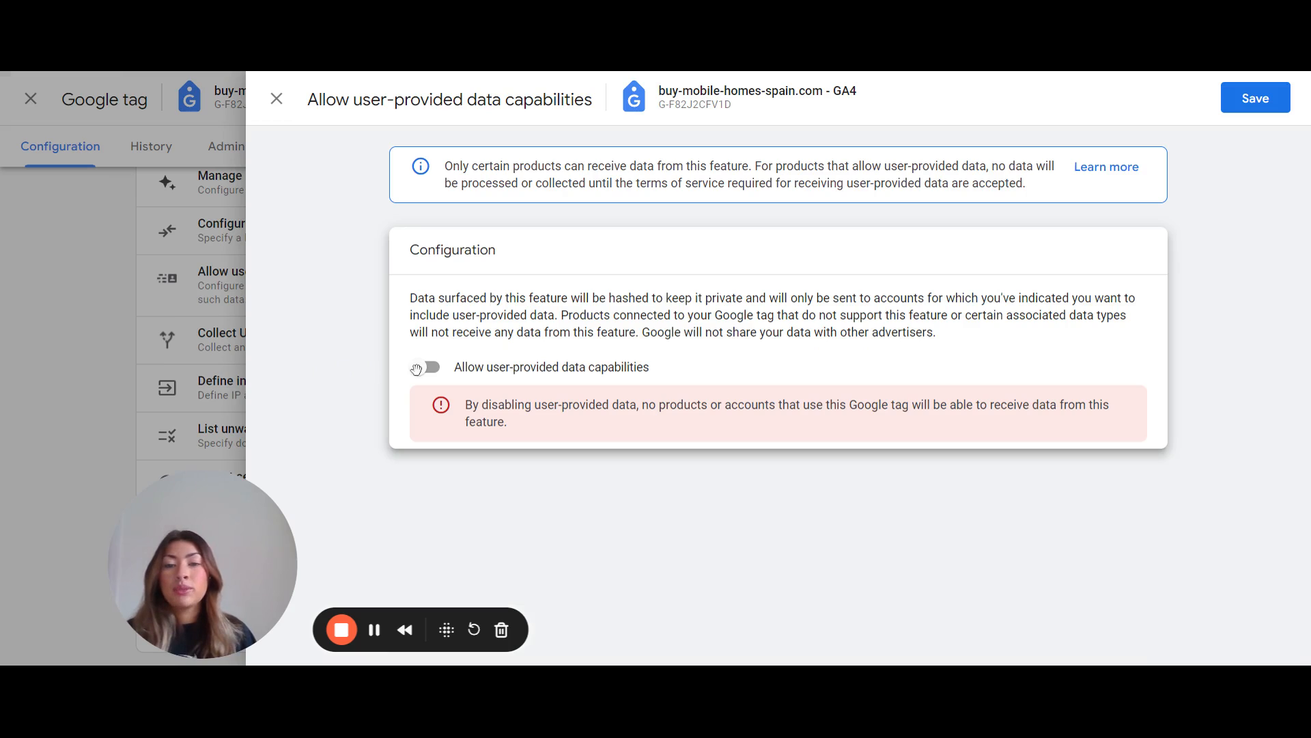
pyautogui.click(426, 366)
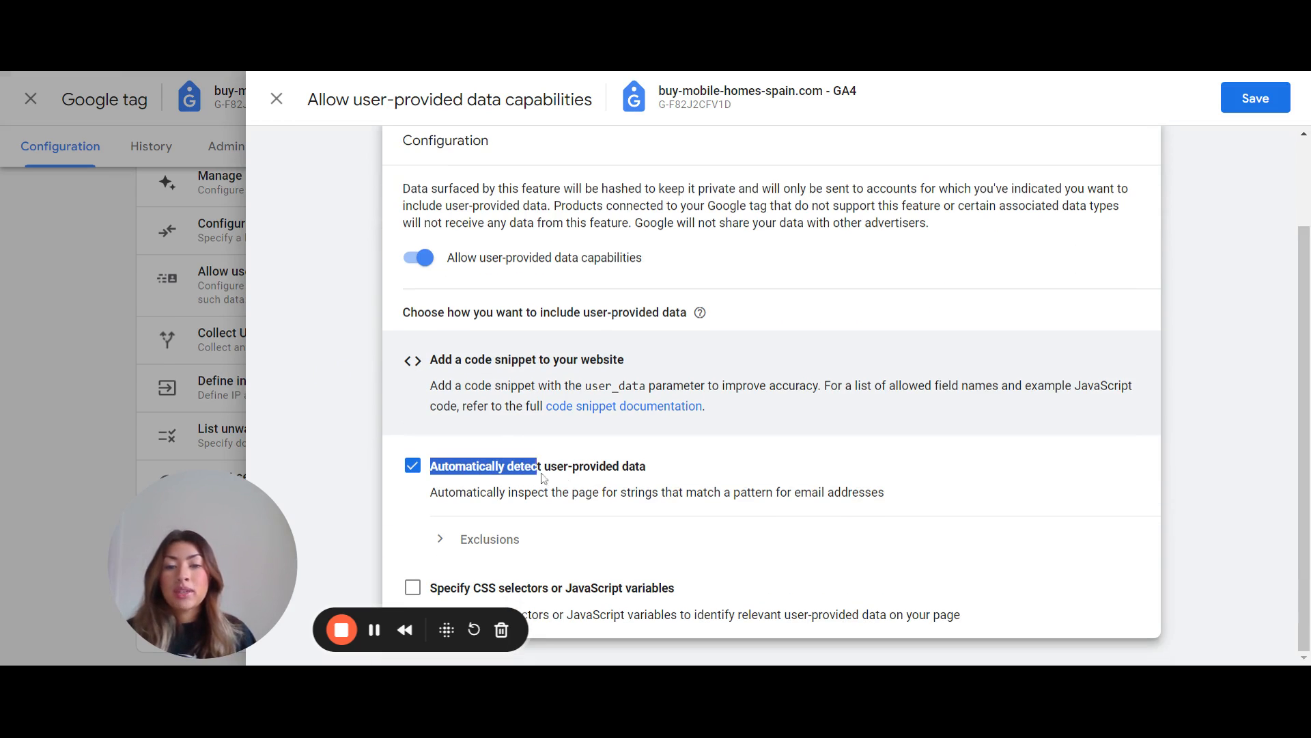
pyautogui.moveTo(539, 466); pyautogui.dragTo(644, 466)
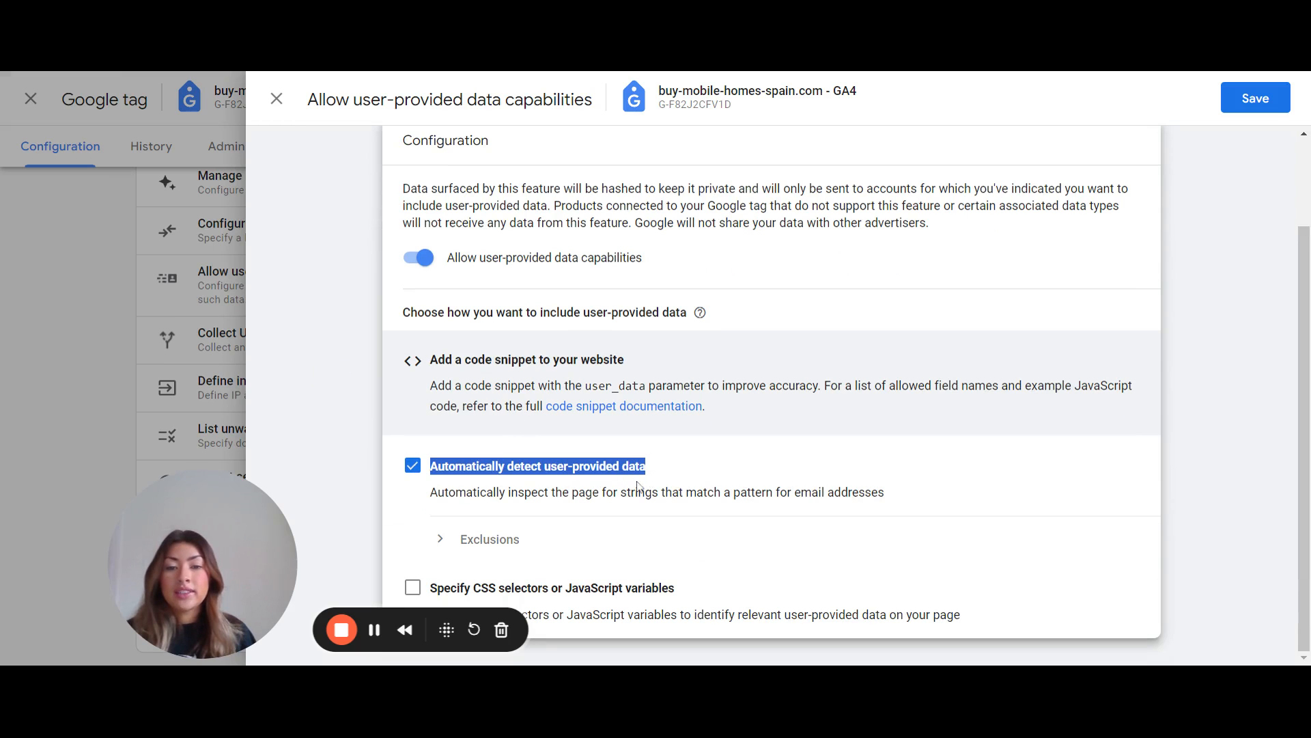
pyautogui.click(1255, 99)
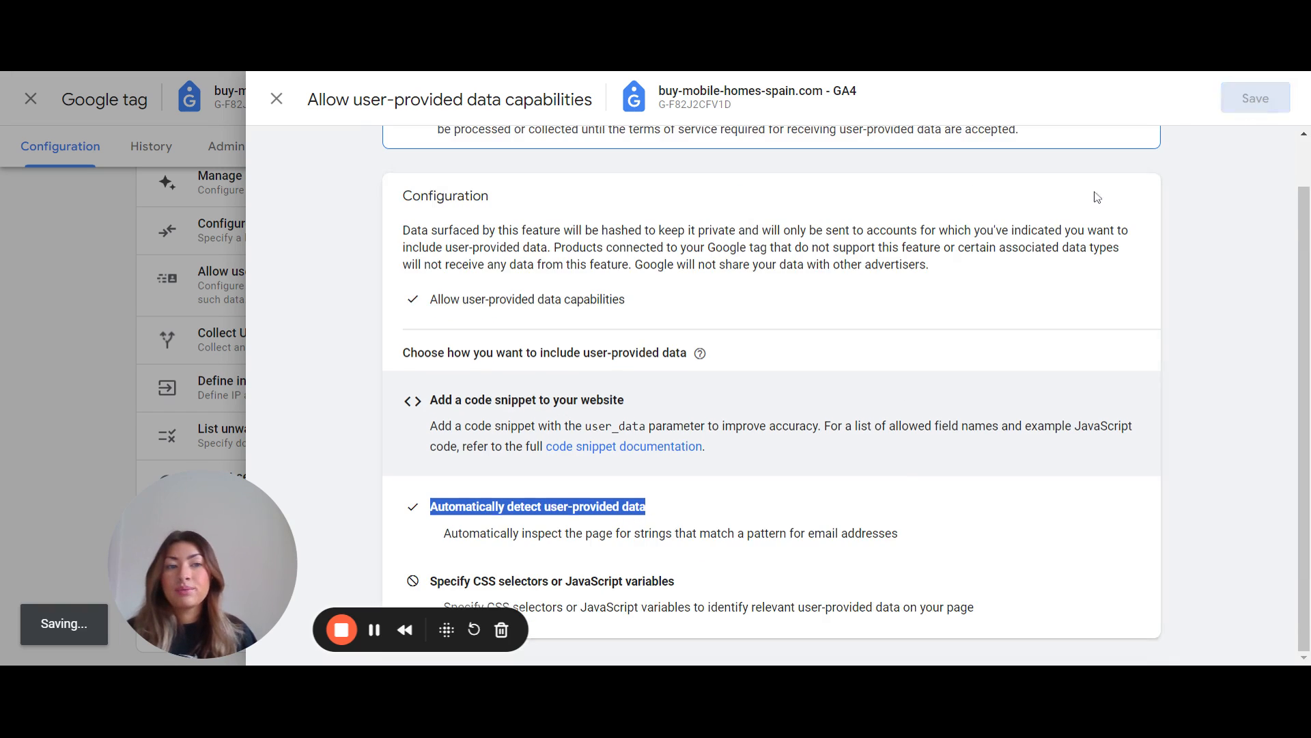